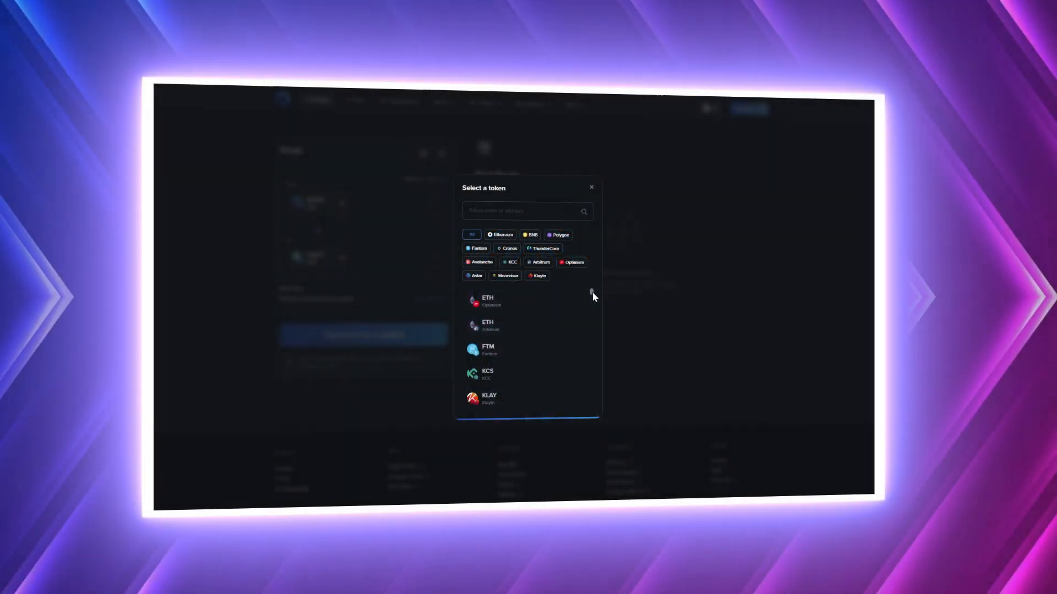
- Search for usdc and pick USDC on Avalanche as the source token
scroll(down, 3)
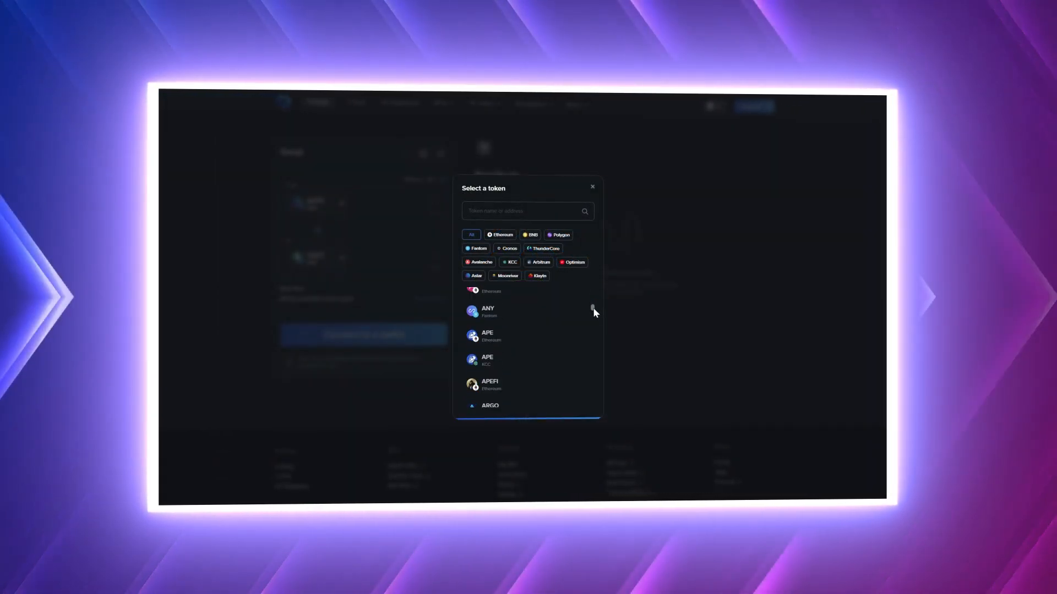
scroll(down, 3)
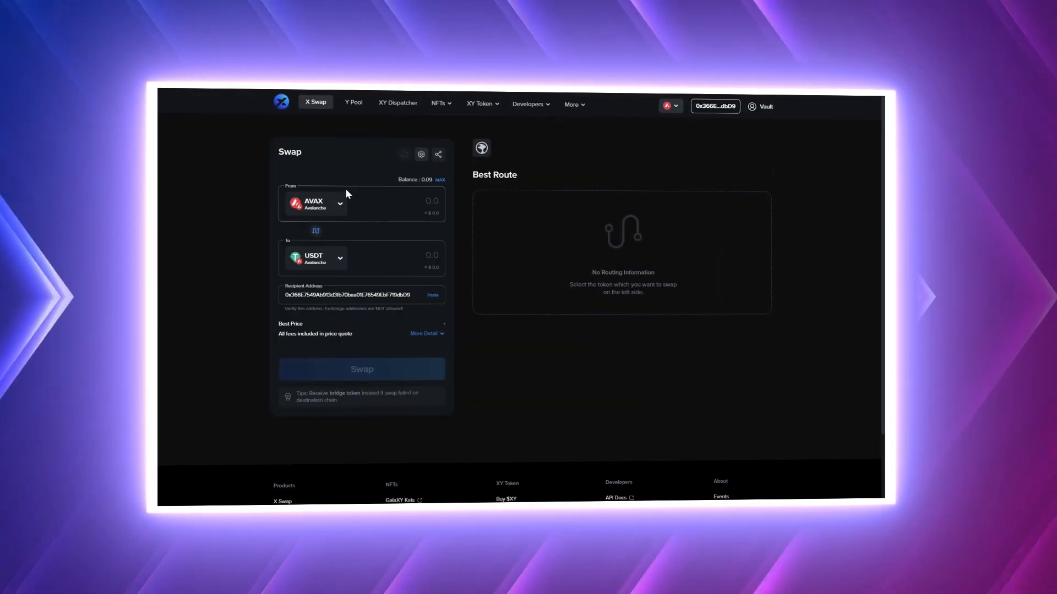
click(314, 204)
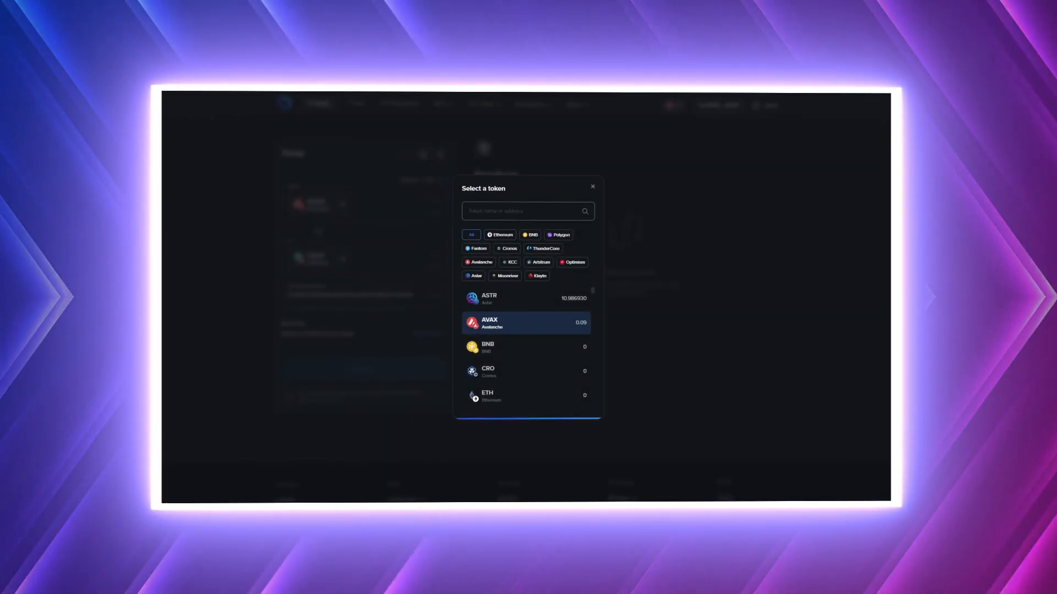
text(usdc)
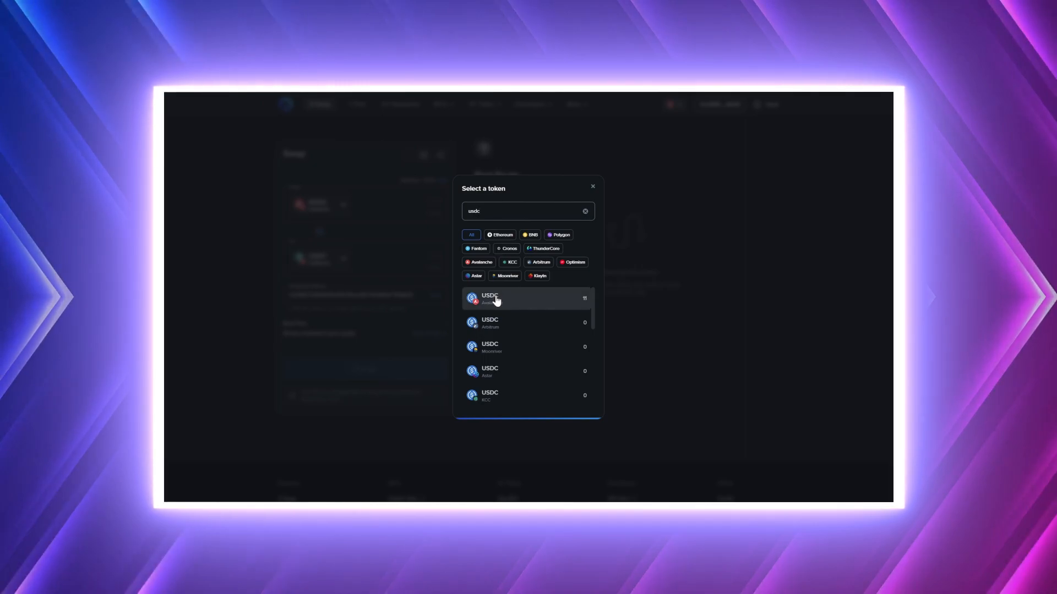
click(490, 298)
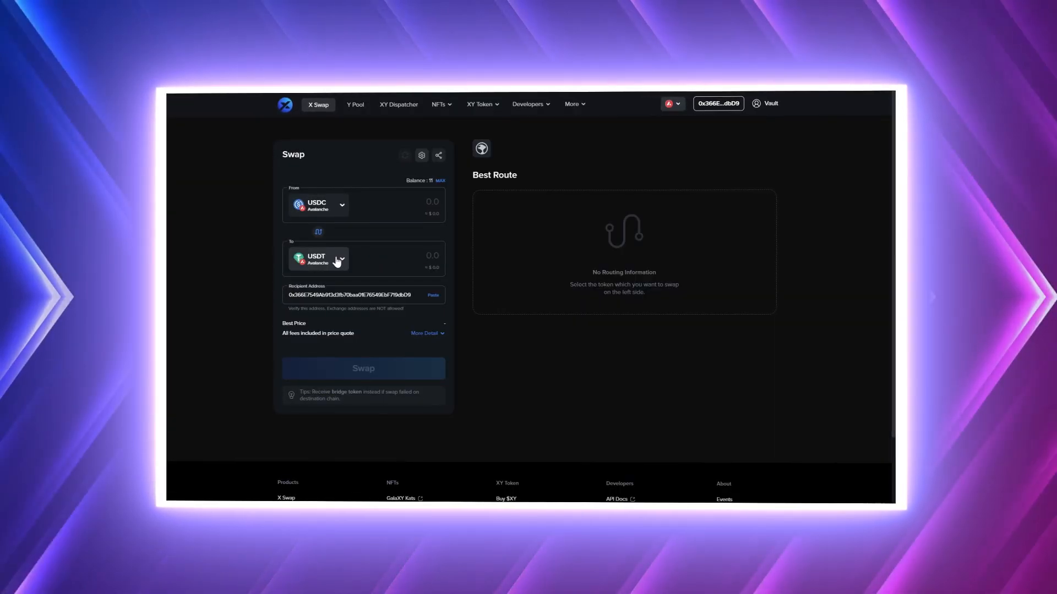
- Choose ASTR on Astar as destination, enter 10, and connect MetaMask
click(340, 258)
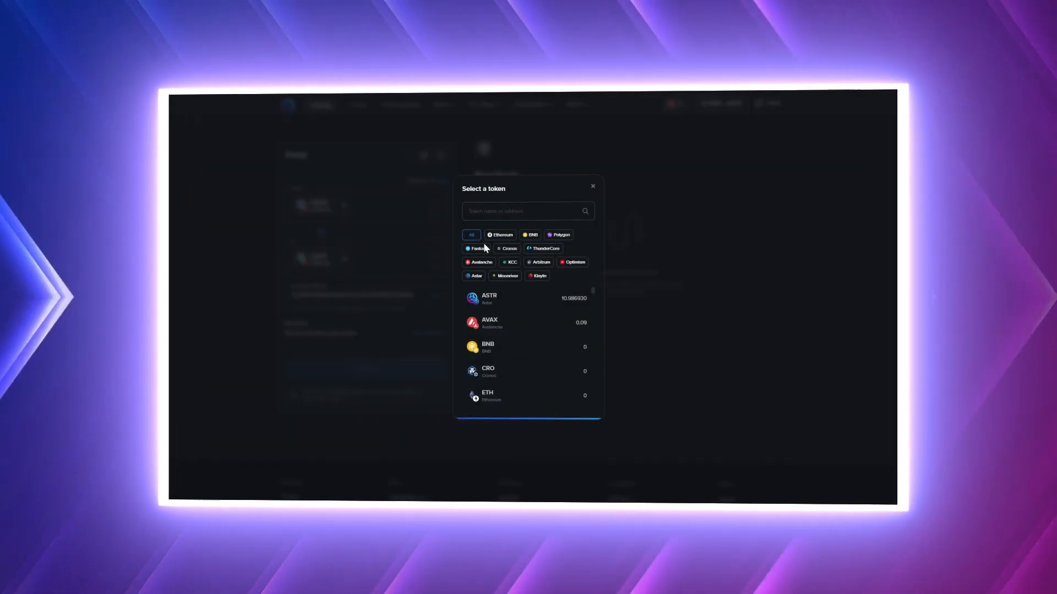
click(592, 186)
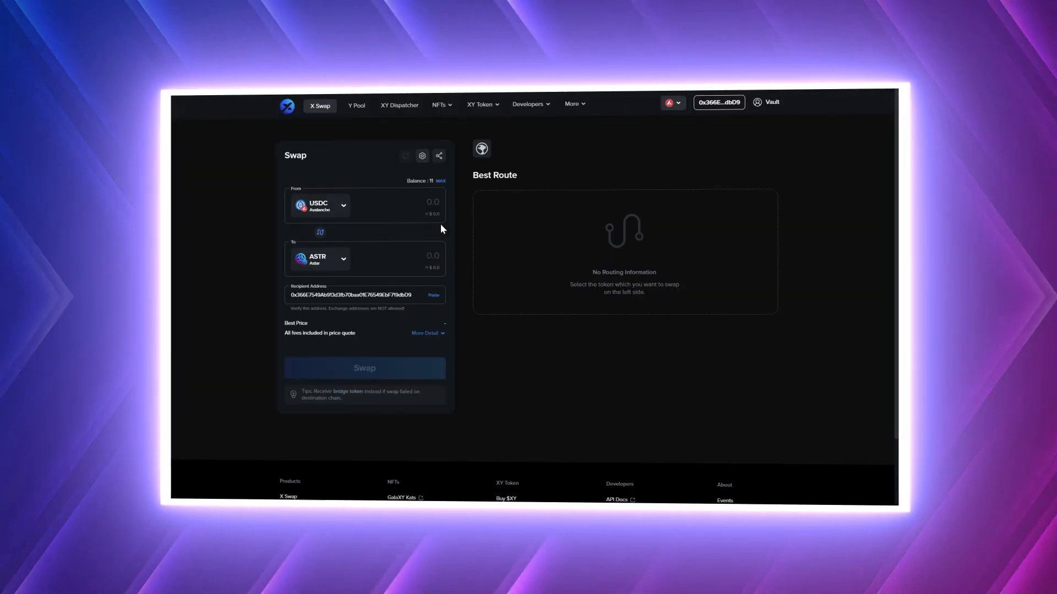
text(10)
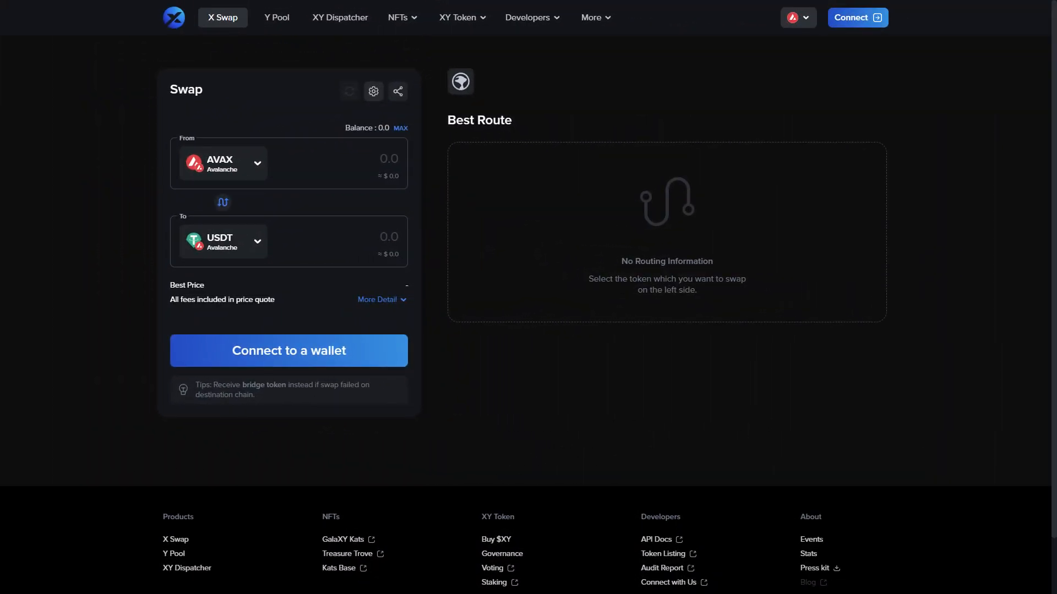
mouse_move(681, 170)
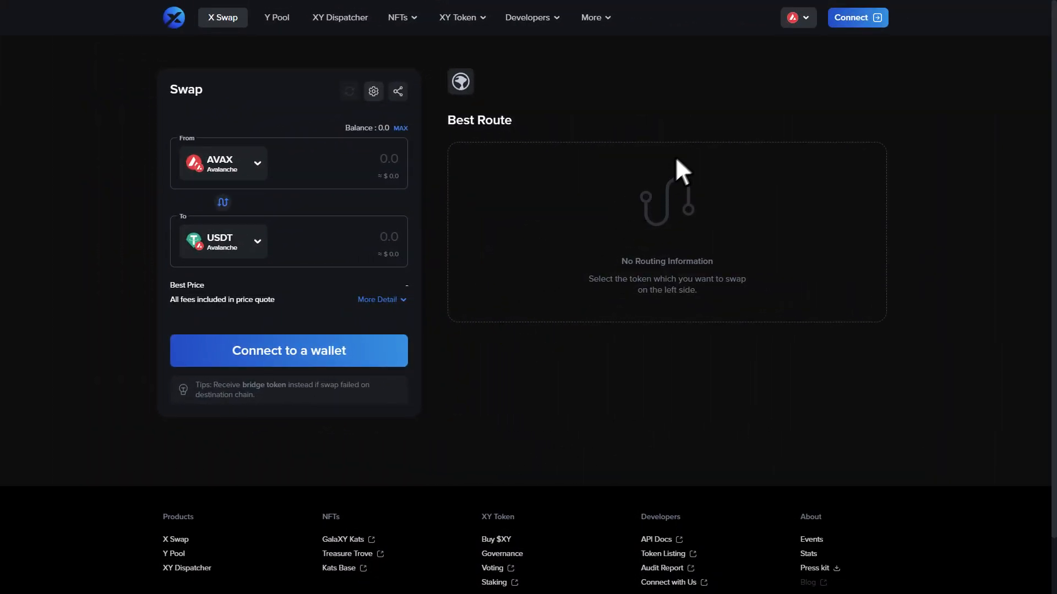
click(288, 350)
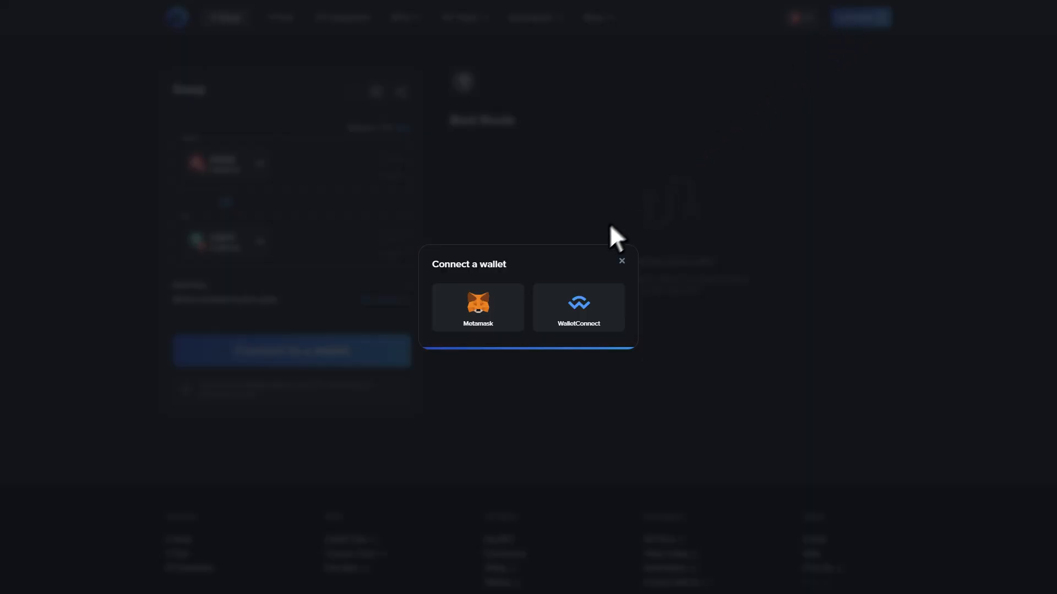
click(477, 307)
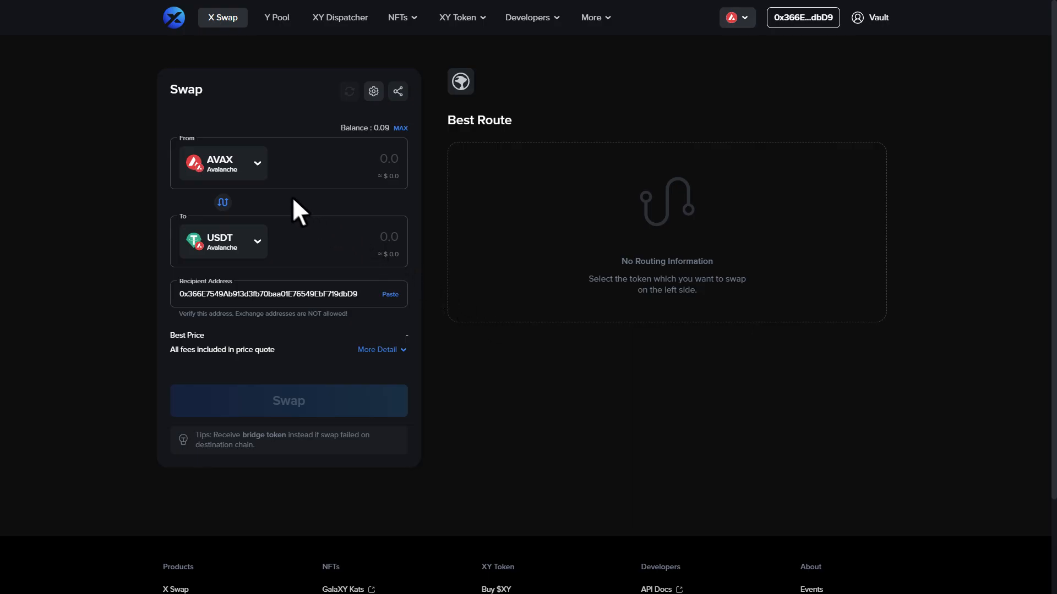
- Select USDC on Avalanche as source and approve MetaMask's switch to Avalanche
click(222, 162)
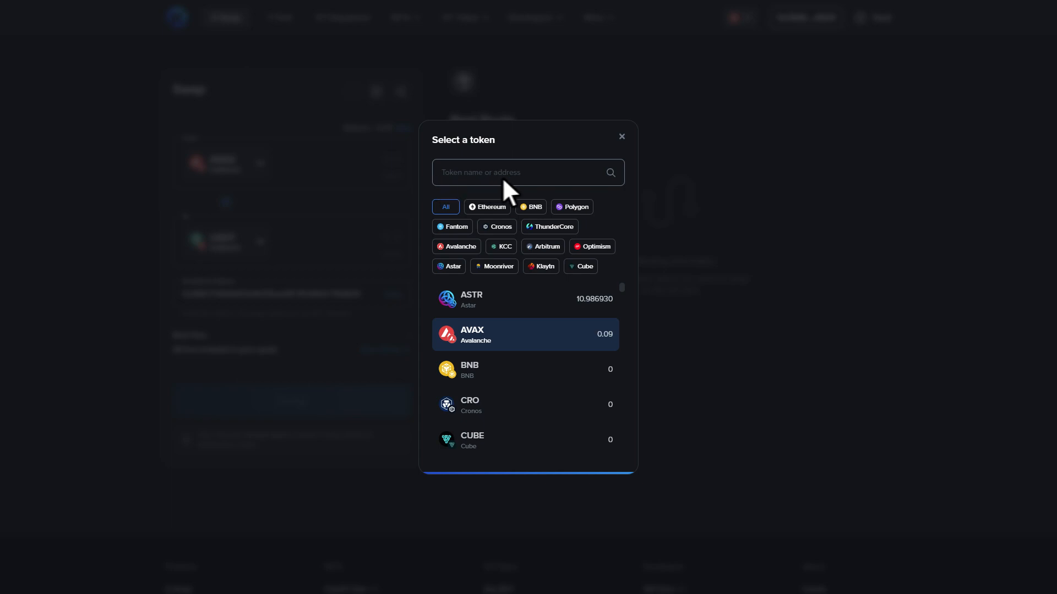
text(usdc)
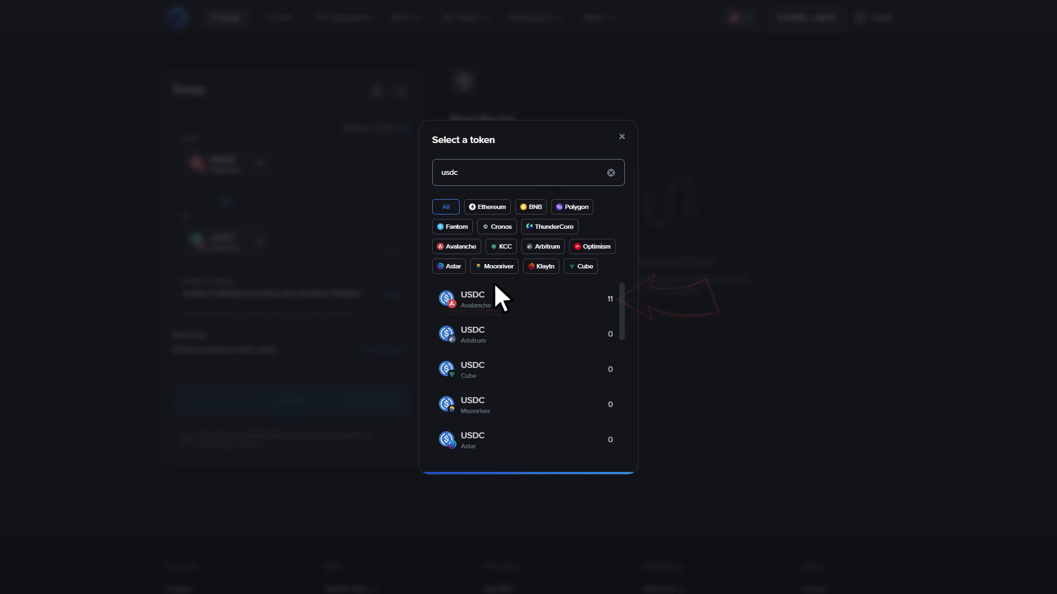
click(472, 300)
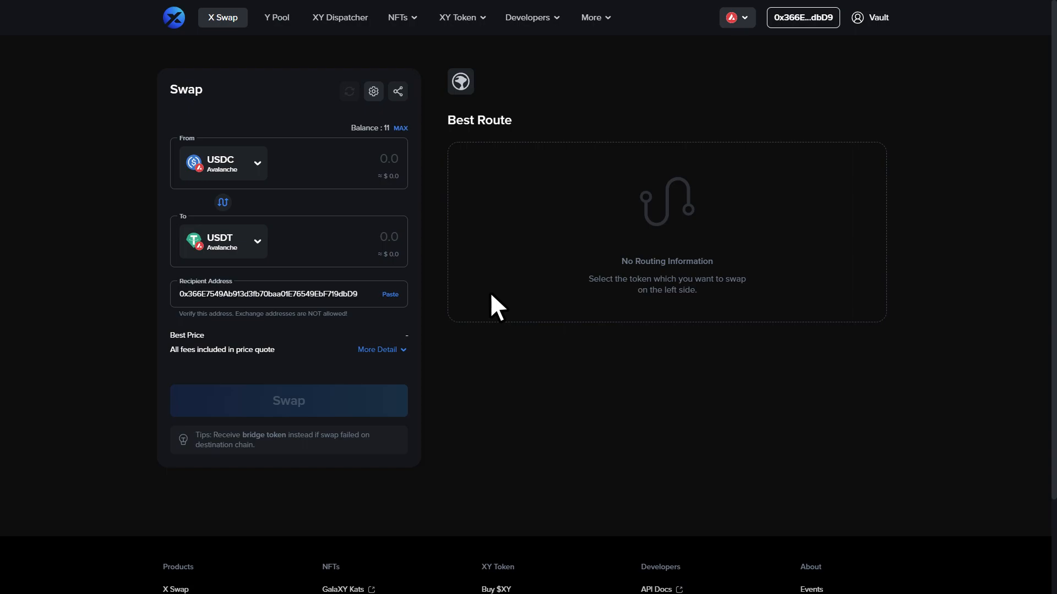
click(736, 17)
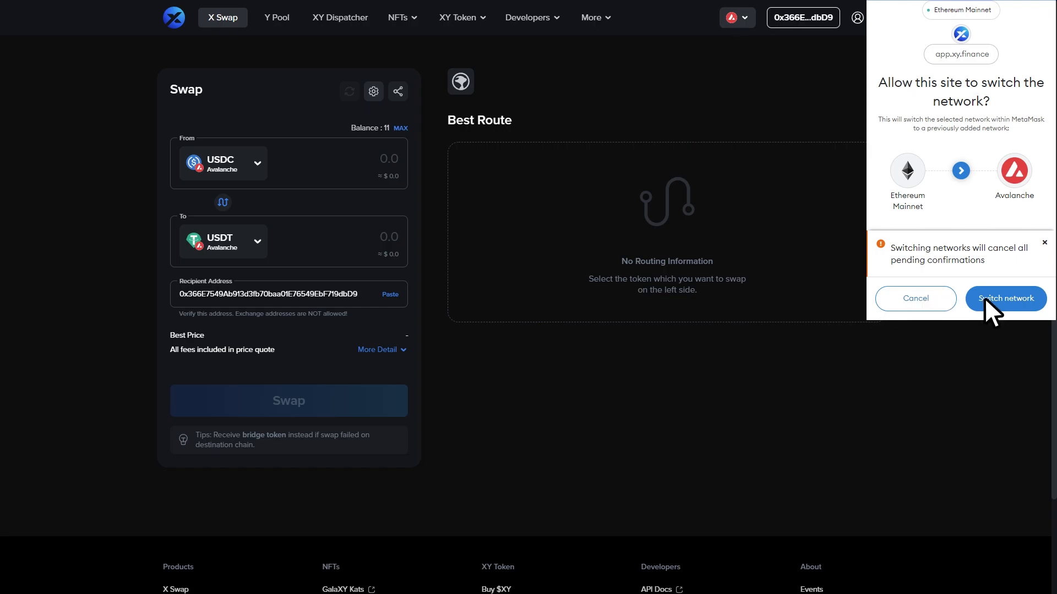
click(1005, 299)
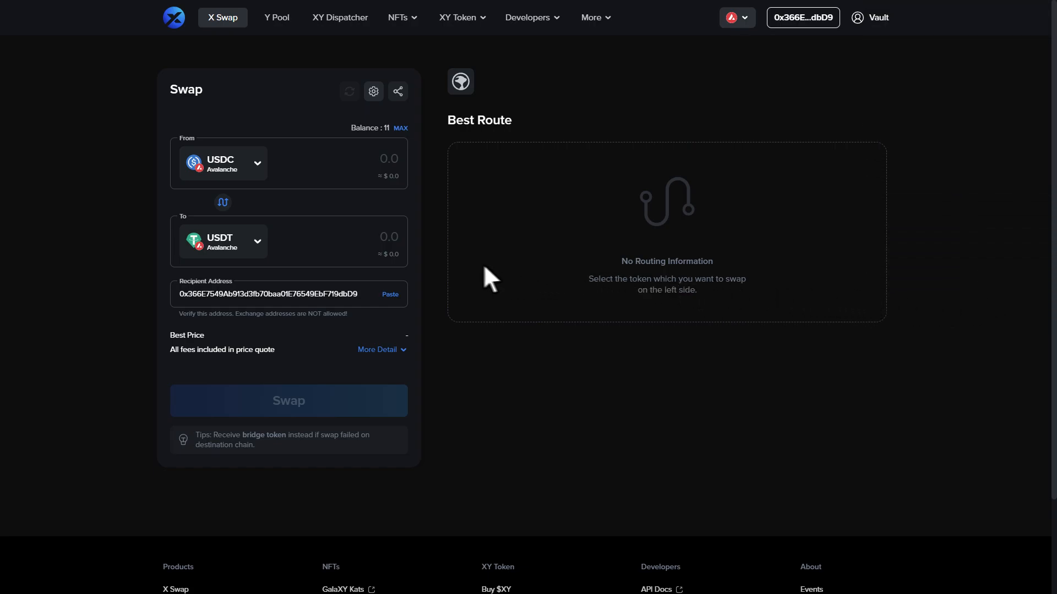
- Search usdc and set USDC on Astar as the destination token
click(222, 162)
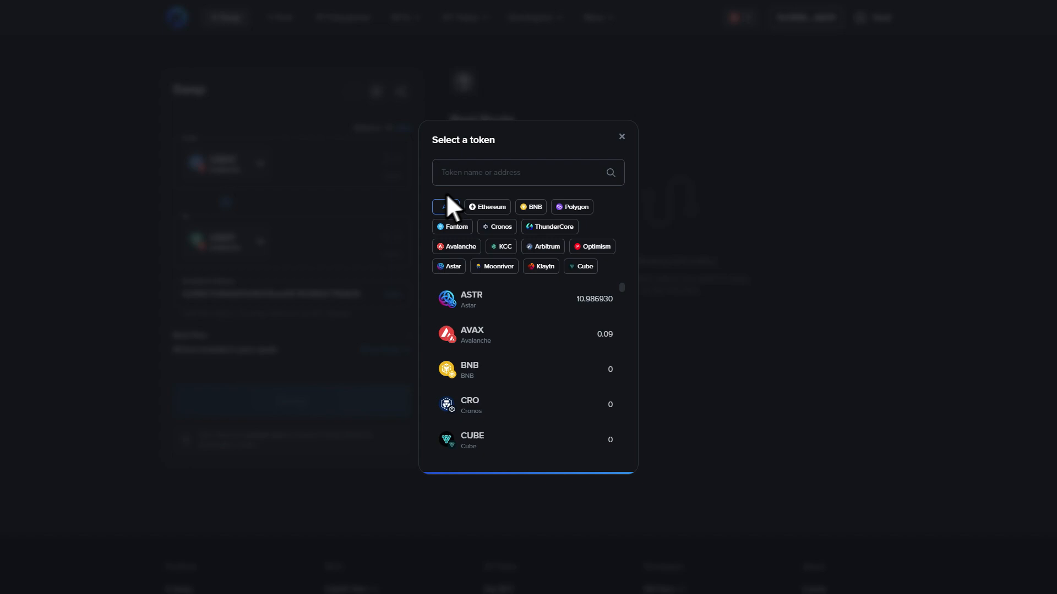
text(usdc)
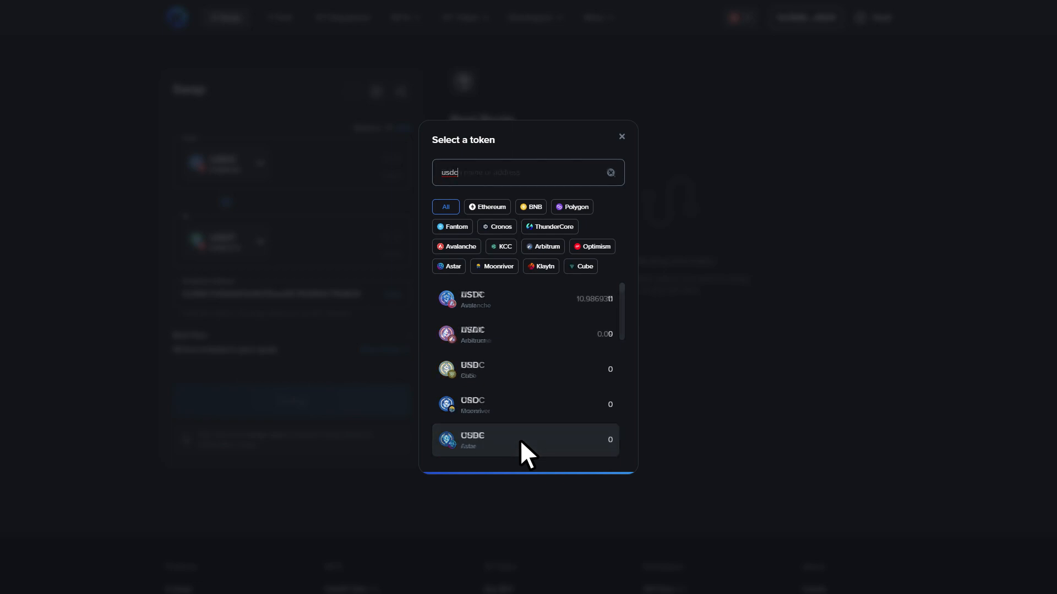
click(609, 172)
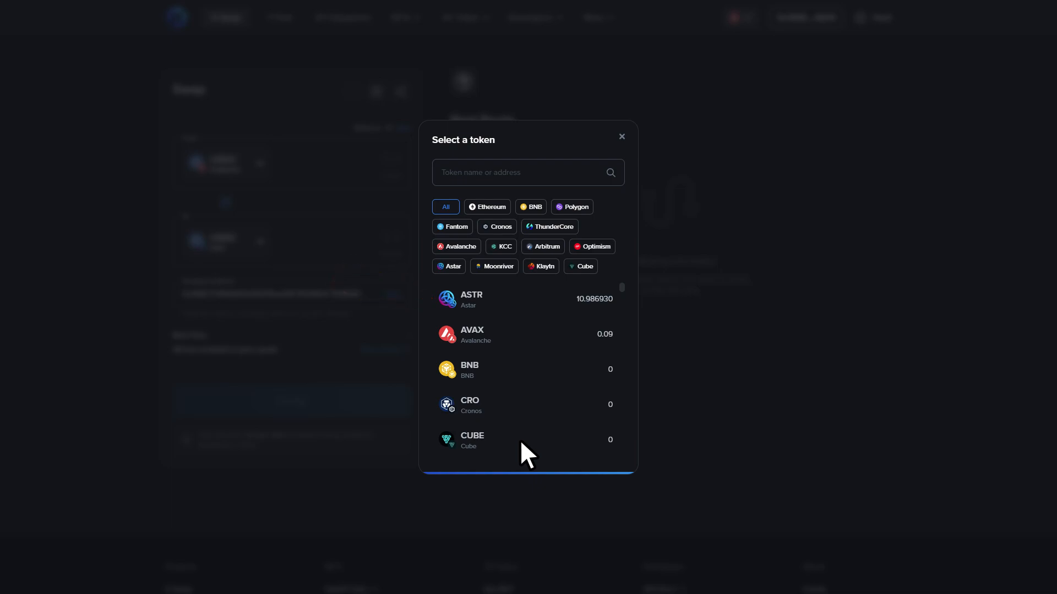
text(usdc)
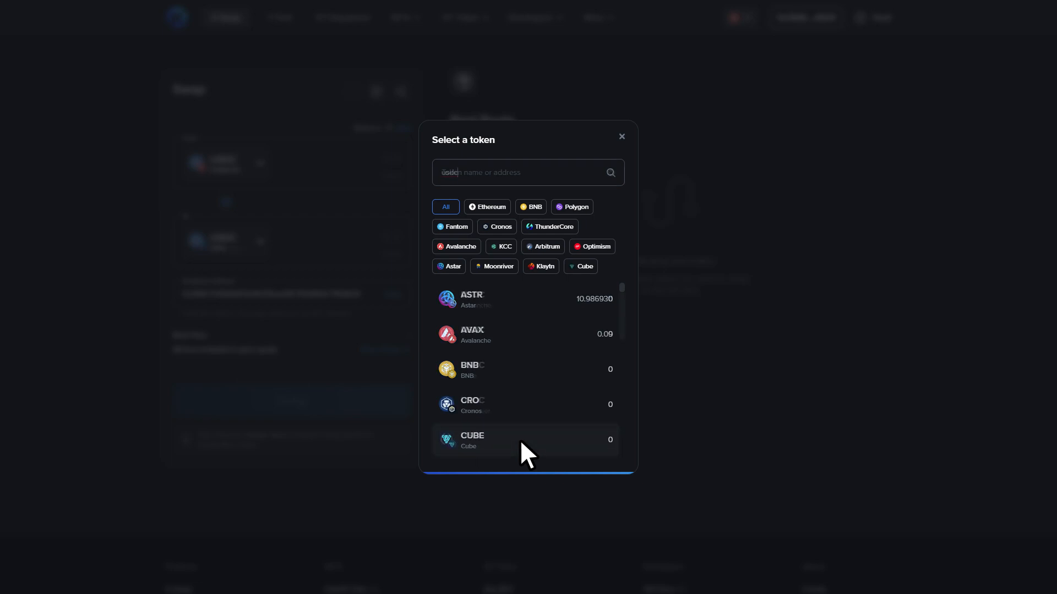
text(usdc)
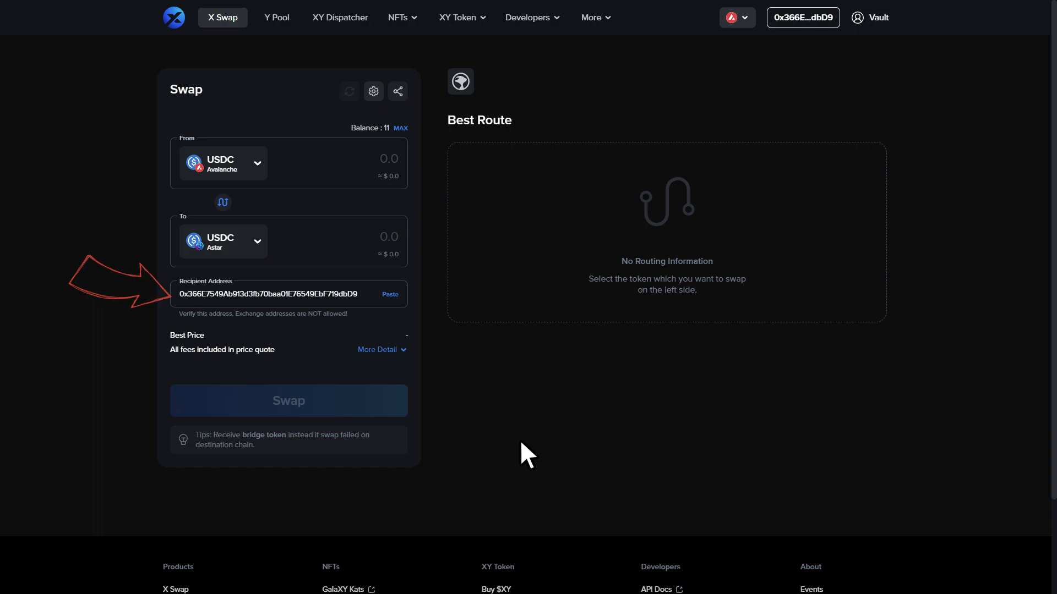
mouse_move(495, 396)
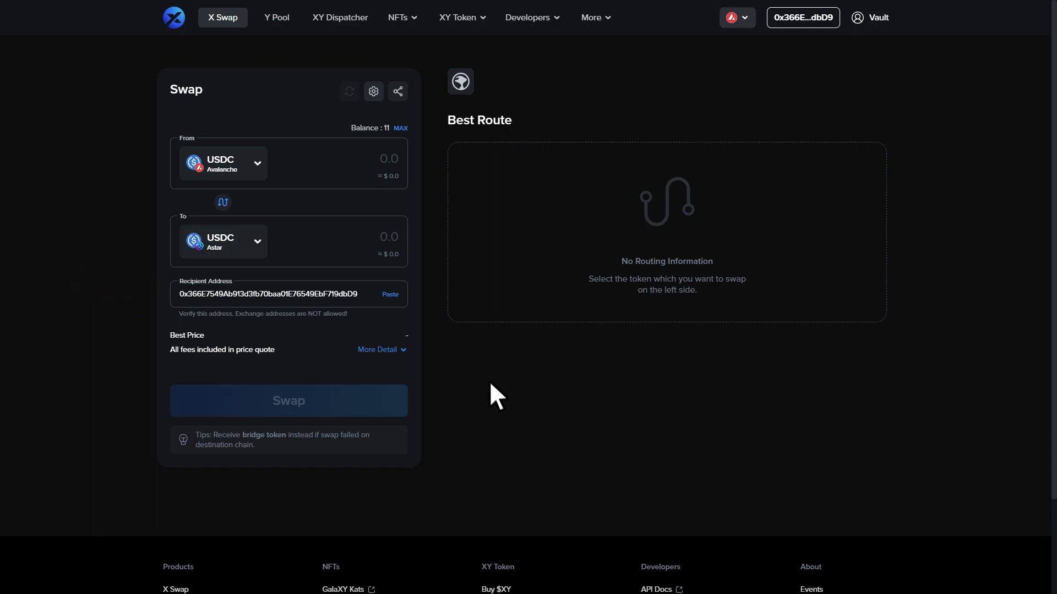
mouse_move(378, 167)
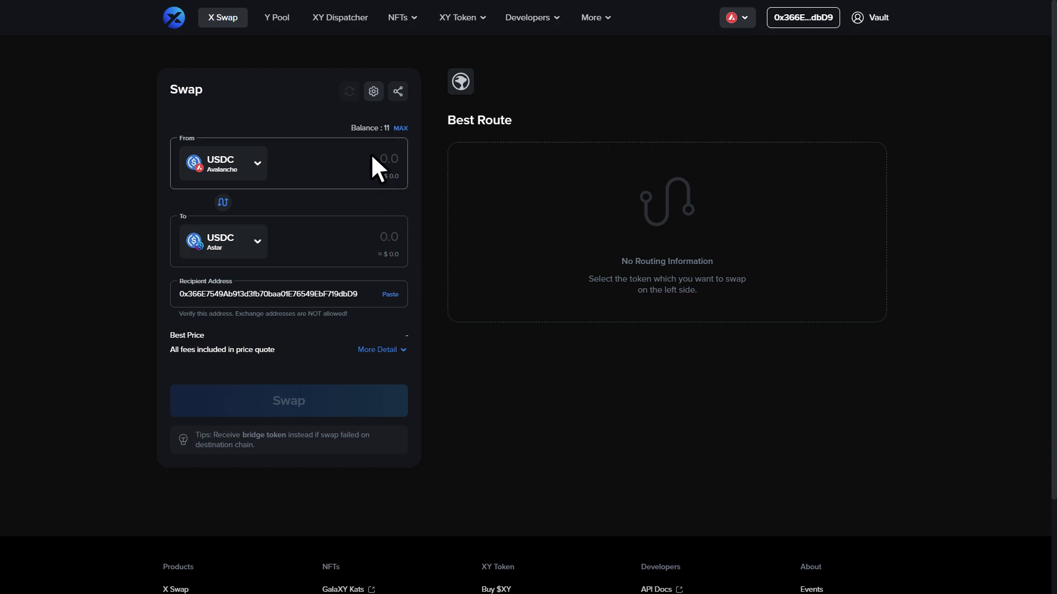
- Enter 10 USDC and confirm the USDC spending approval in MetaMask
text(10)
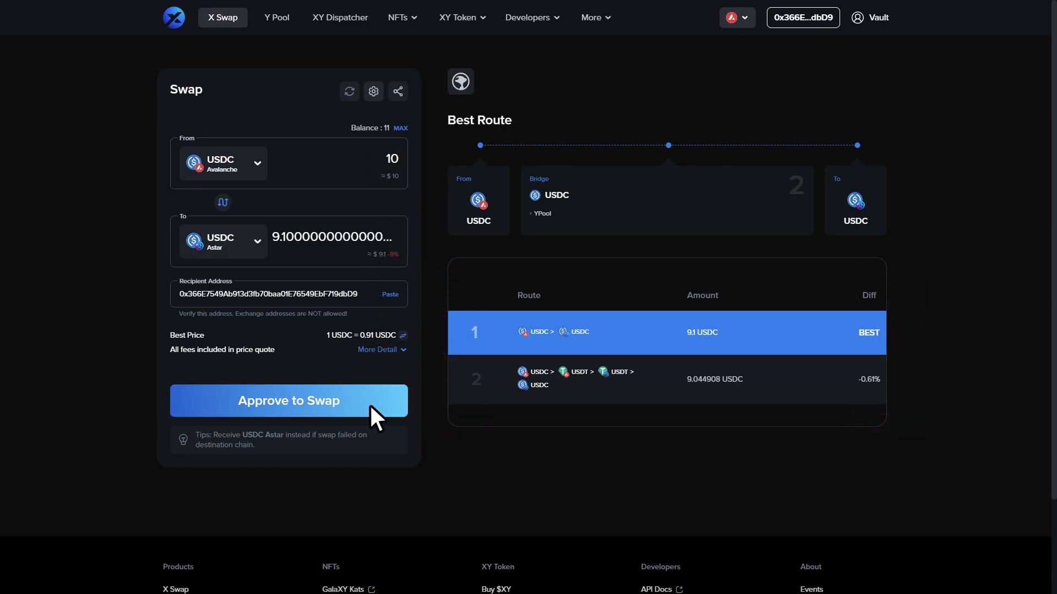
click(289, 400)
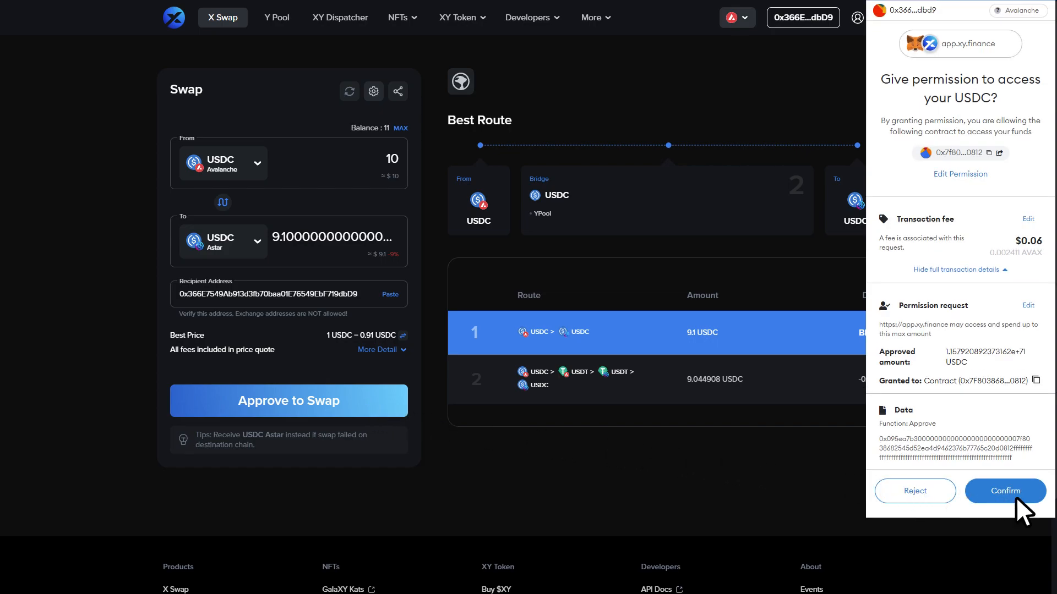
click(1004, 490)
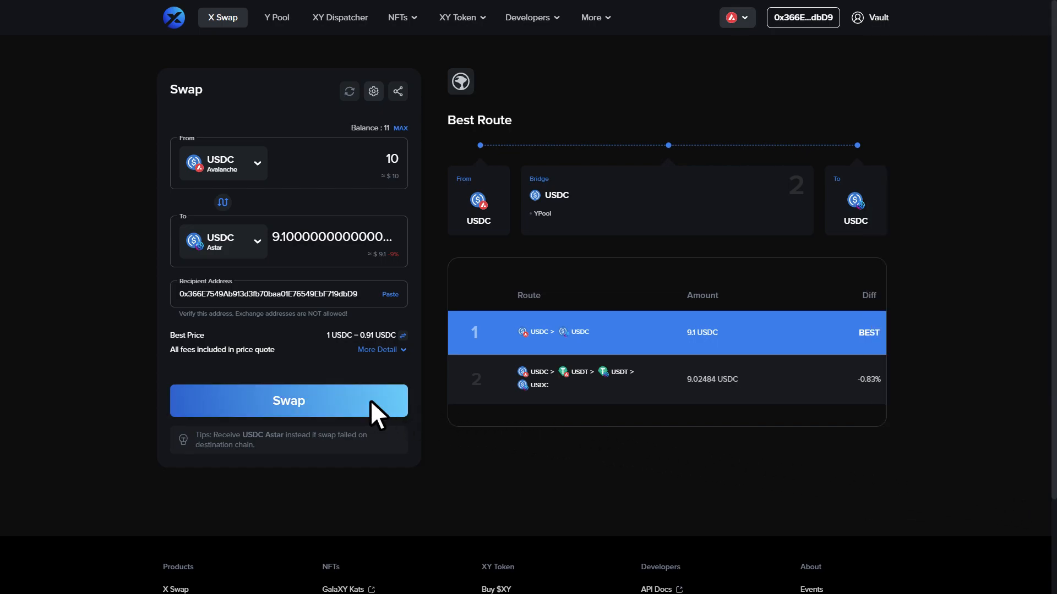